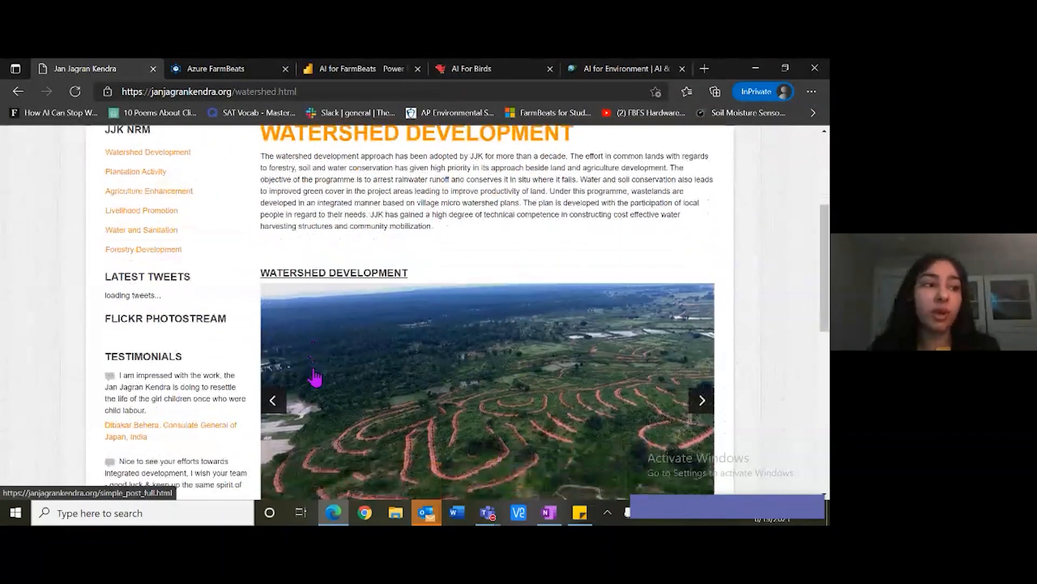
# Step: Switch to the CornFarm page and scroll to its device map and 24-hour ambient-temperature chart
pyautogui.scroll(-3)
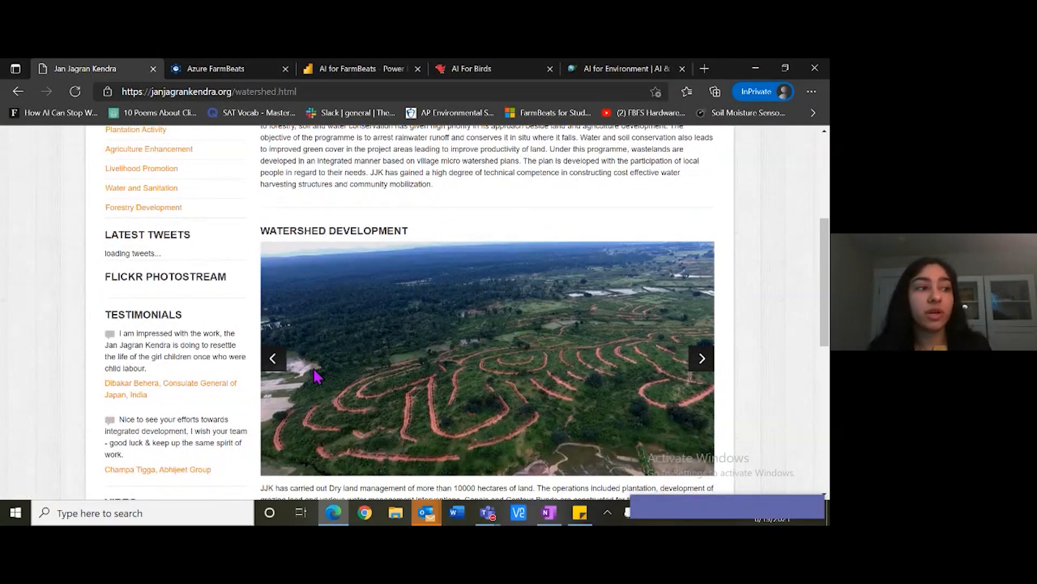
pyautogui.scroll(-3)
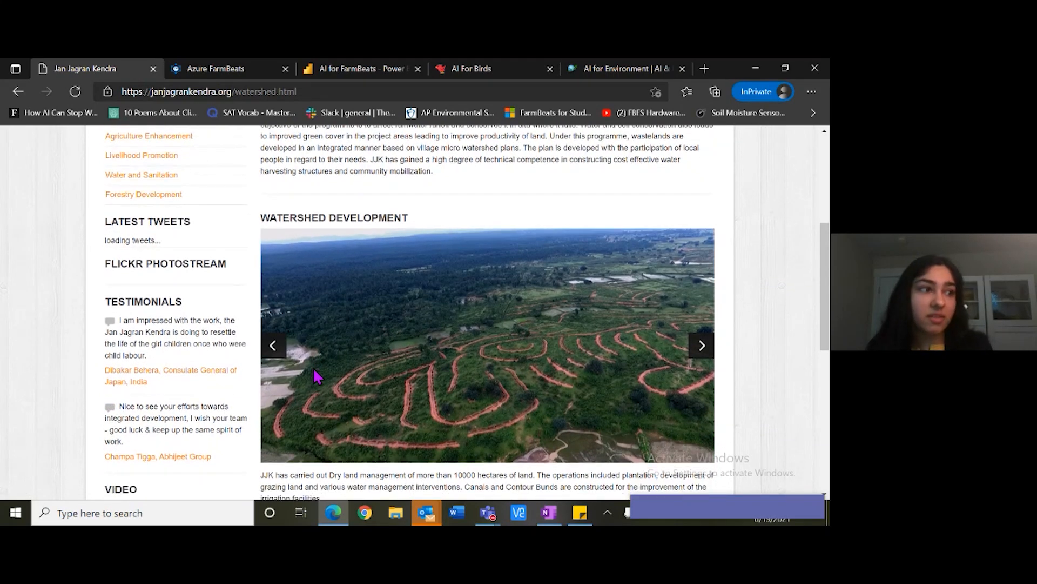
pyautogui.scroll(-3)
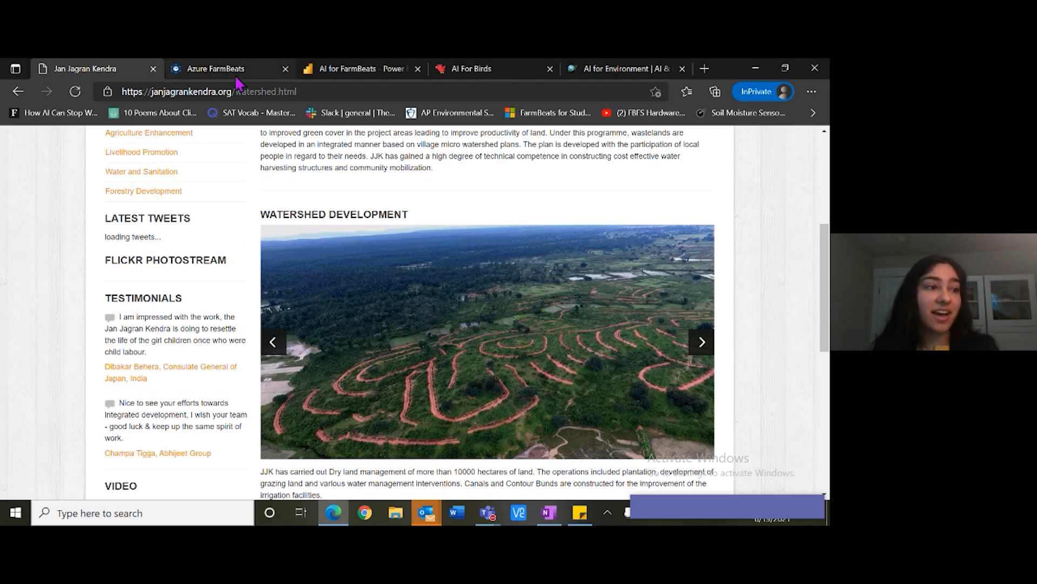
pyautogui.click(218, 69)
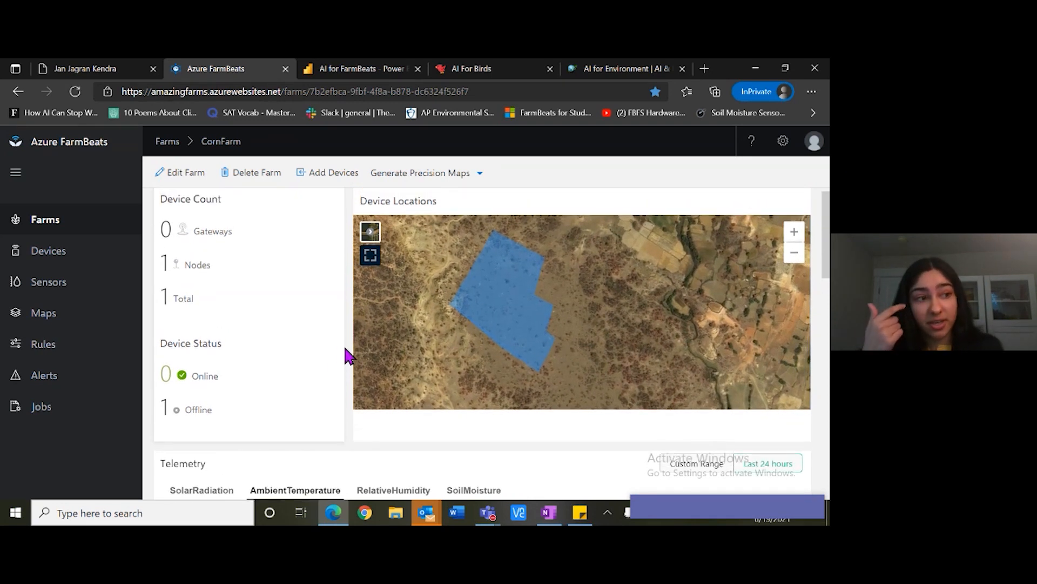
pyautogui.moveTo(350, 380)
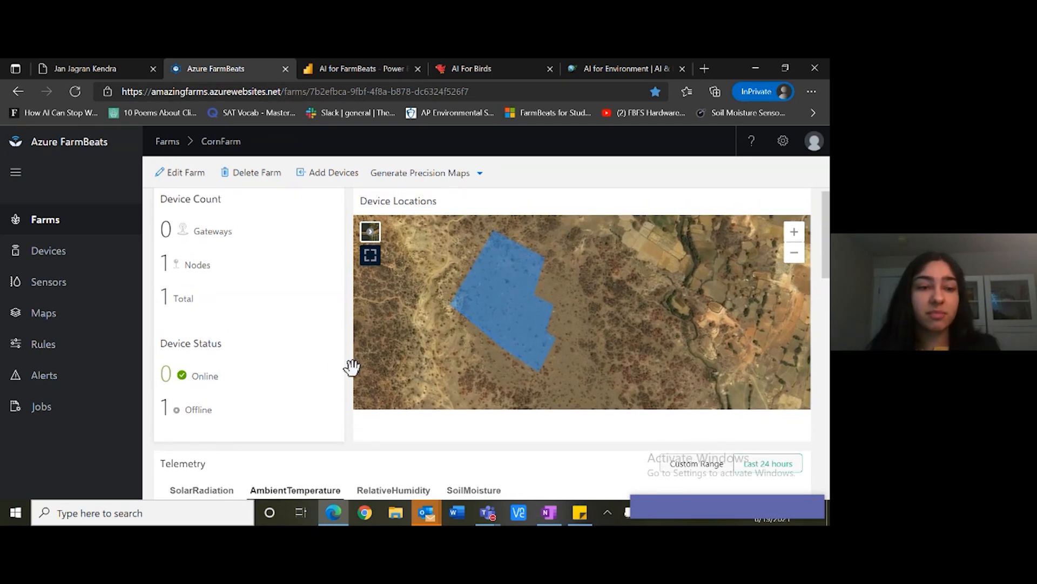
pyautogui.scroll(-3)
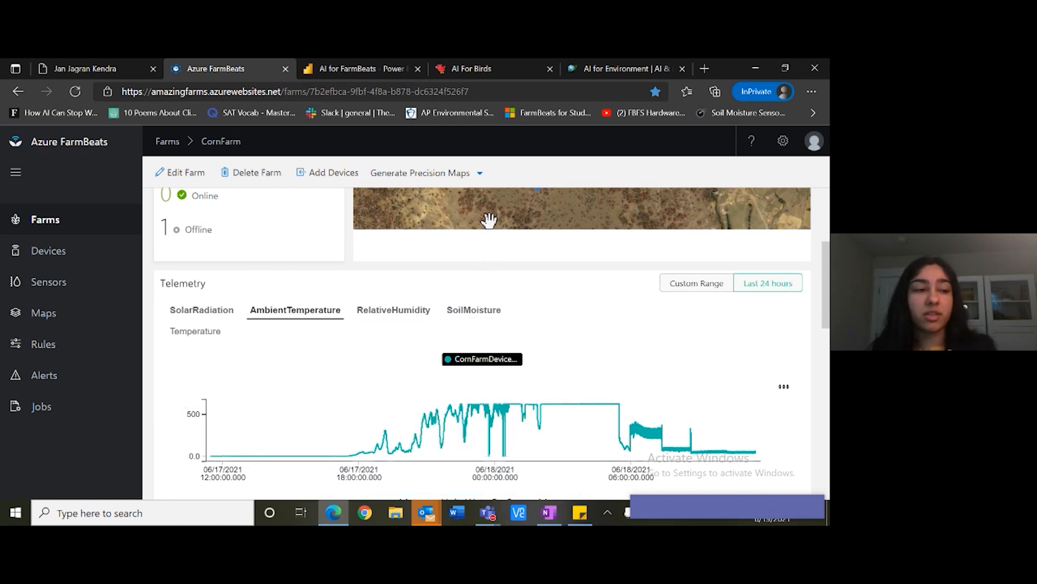
pyautogui.moveTo(493, 262)
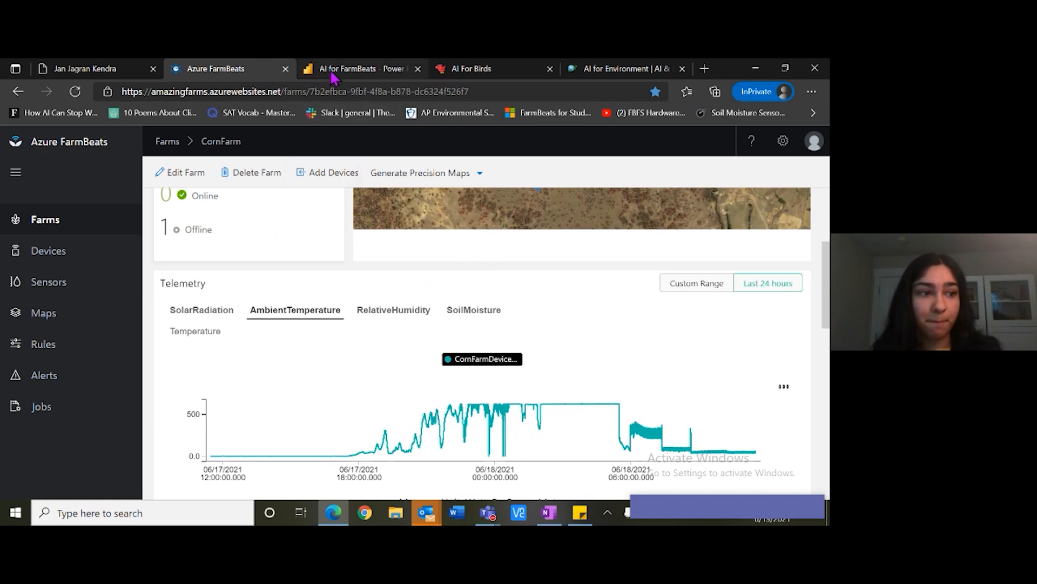
# Step: Switch to the 'AI for FarmBeats - Power BI' dashboard with its analytics tiles and crop recommendation
pyautogui.click(356, 69)
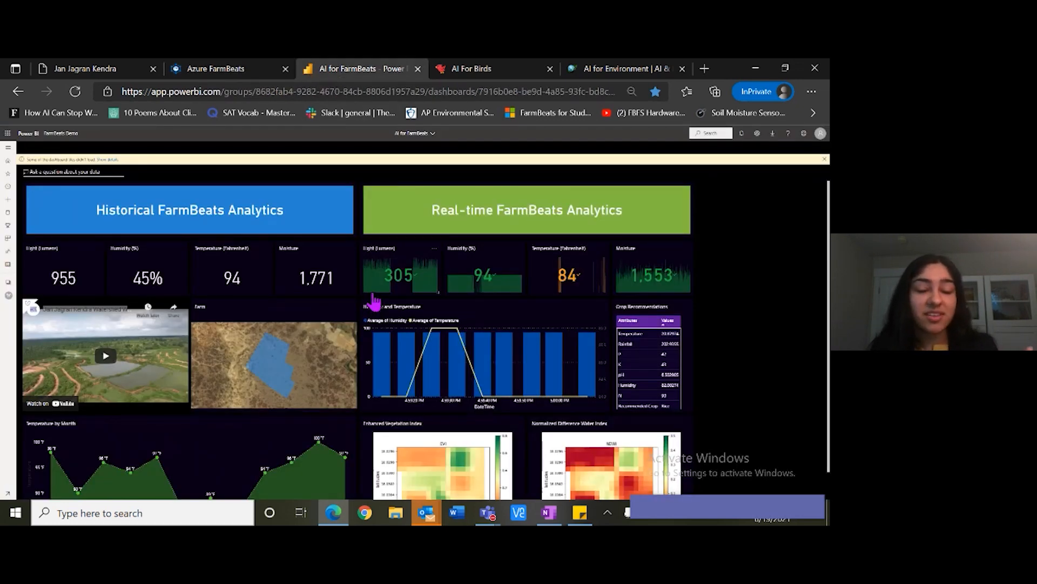
pyautogui.moveTo(337, 397)
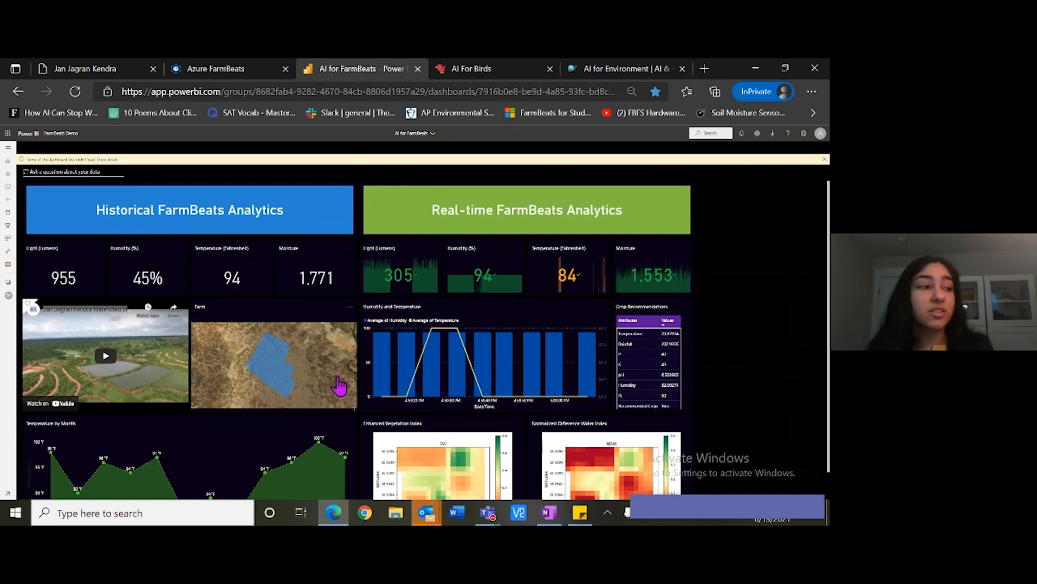
pyautogui.moveTo(127, 346)
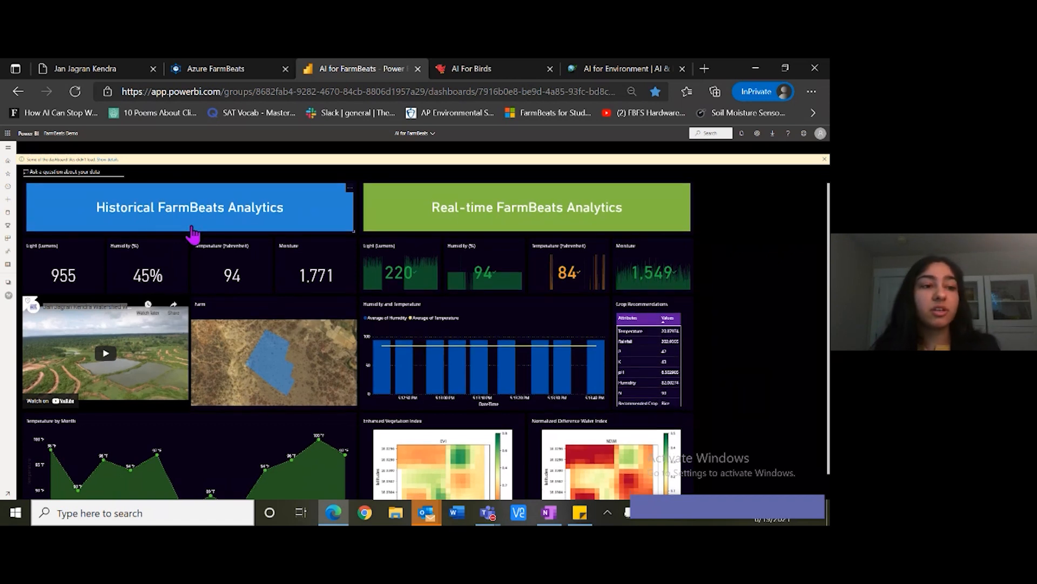
pyautogui.moveTo(285, 289)
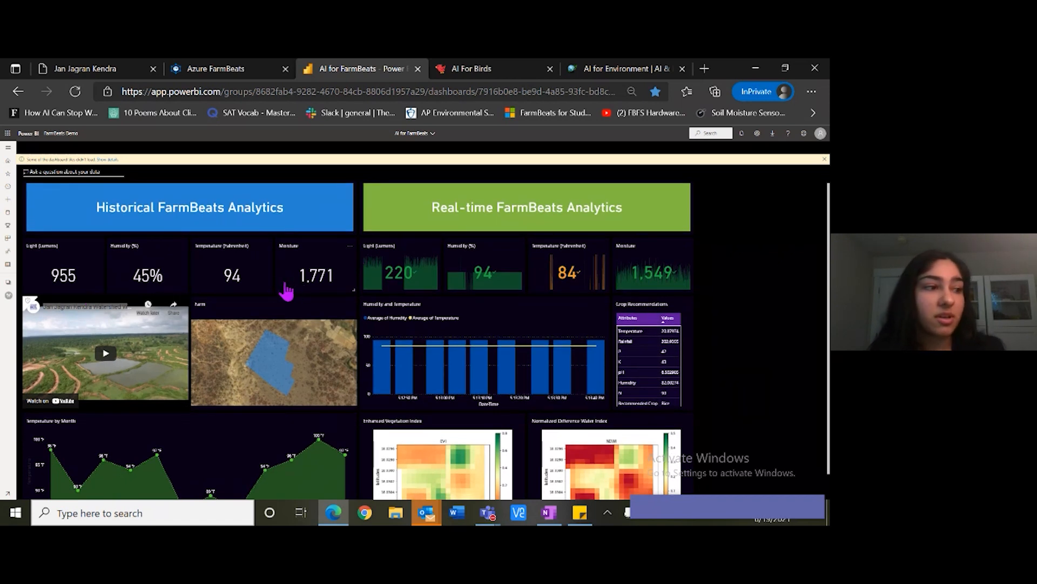
pyautogui.moveTo(244, 308)
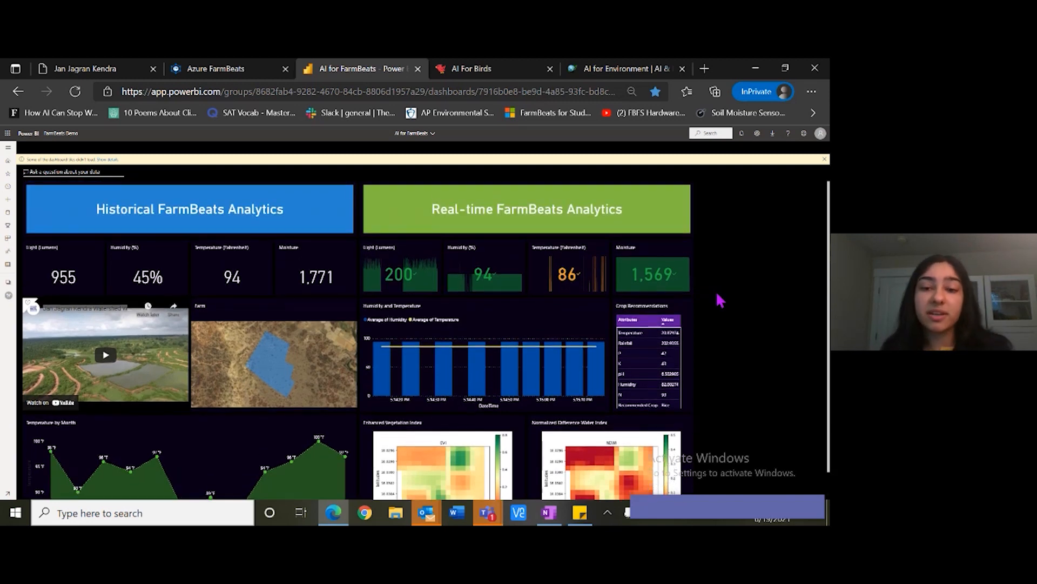
pyautogui.scroll(-3)
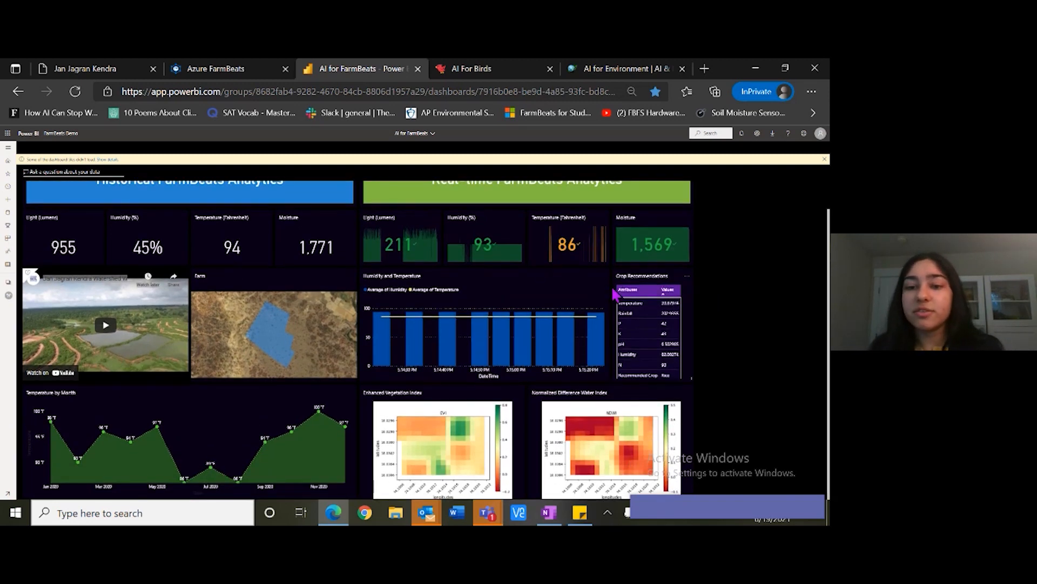
pyautogui.moveTo(680, 406)
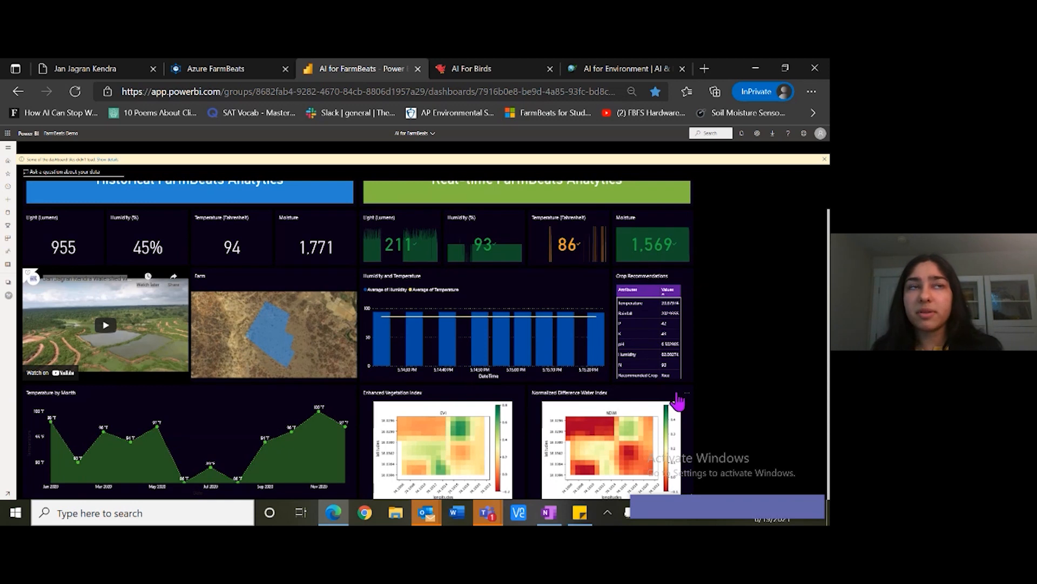
pyautogui.moveTo(729, 372)
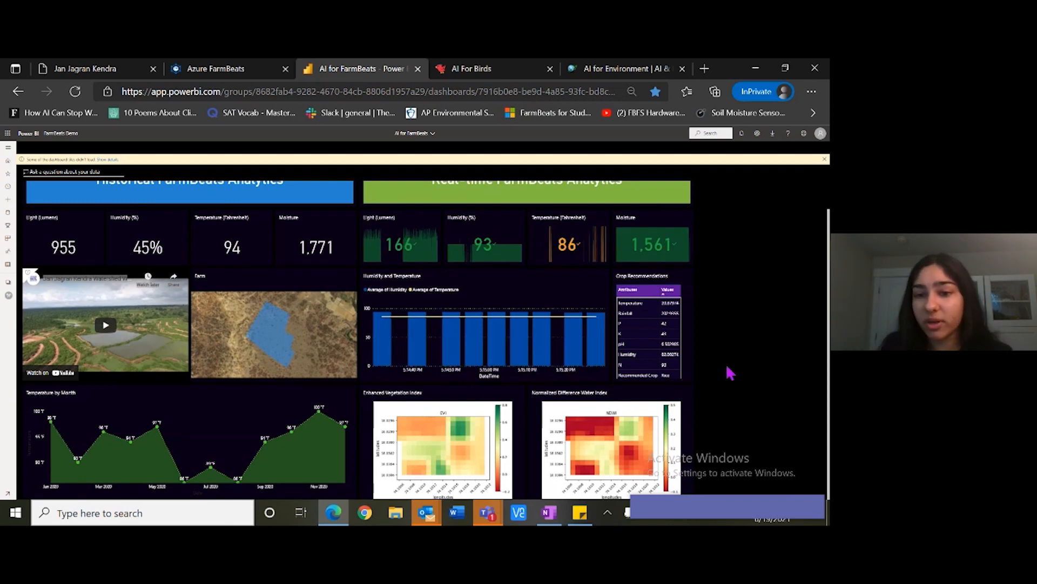
pyautogui.moveTo(643, 333)
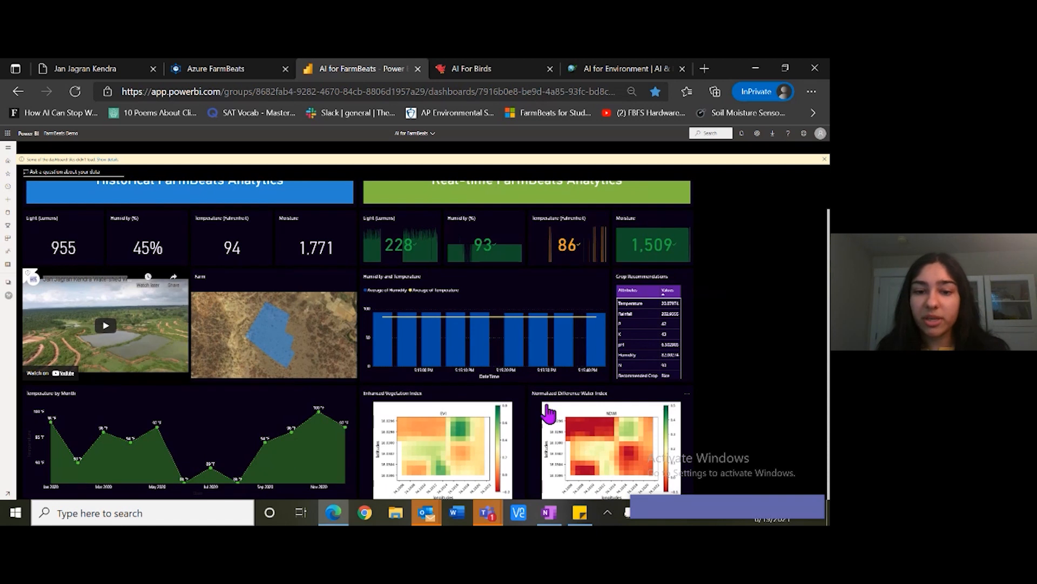
pyautogui.moveTo(708, 446)
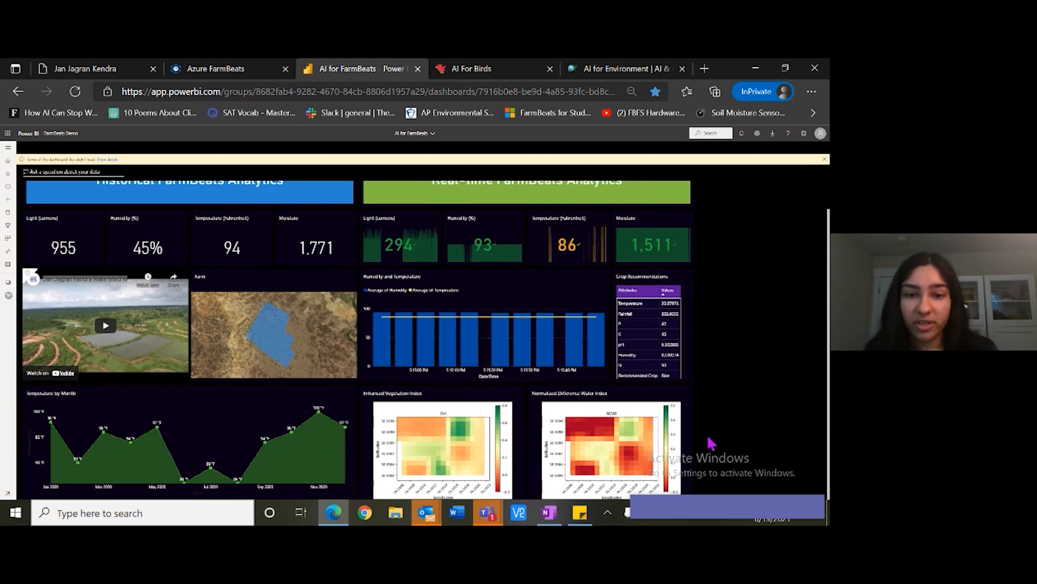
pyautogui.click(76, 91)
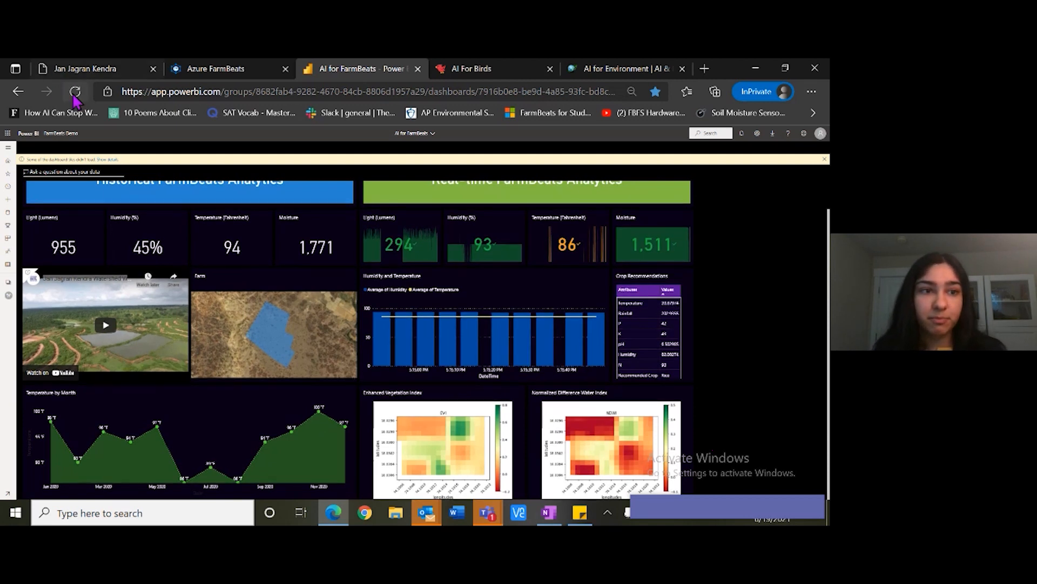
pyautogui.click(75, 91)
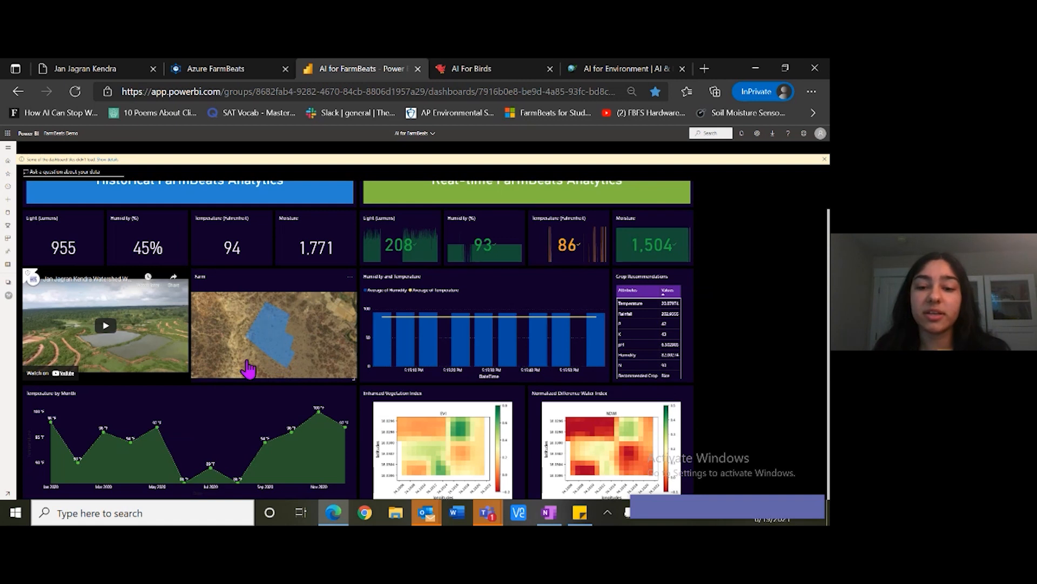
pyautogui.moveTo(708, 468)
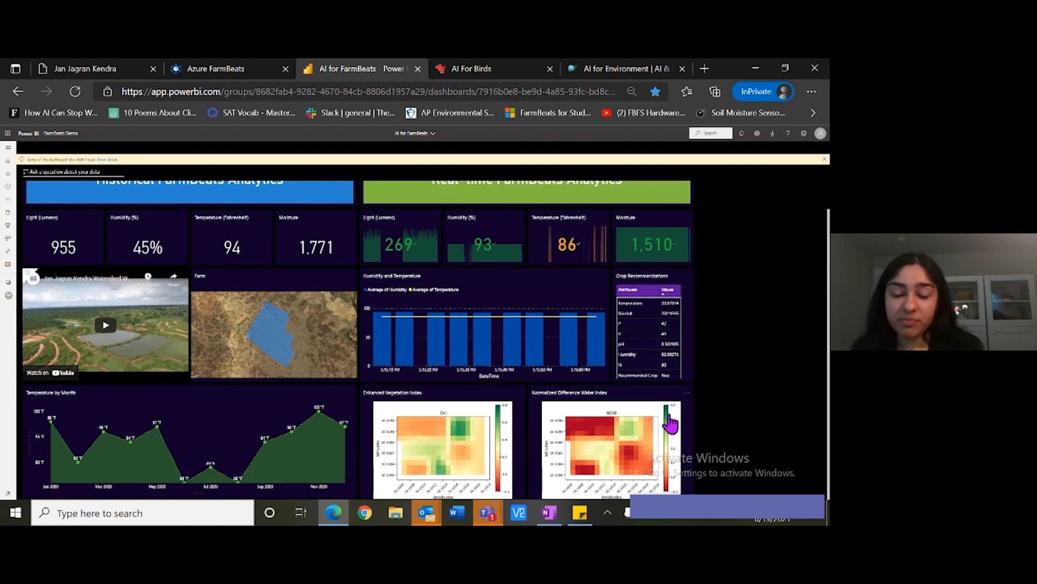
pyautogui.moveTo(677, 474)
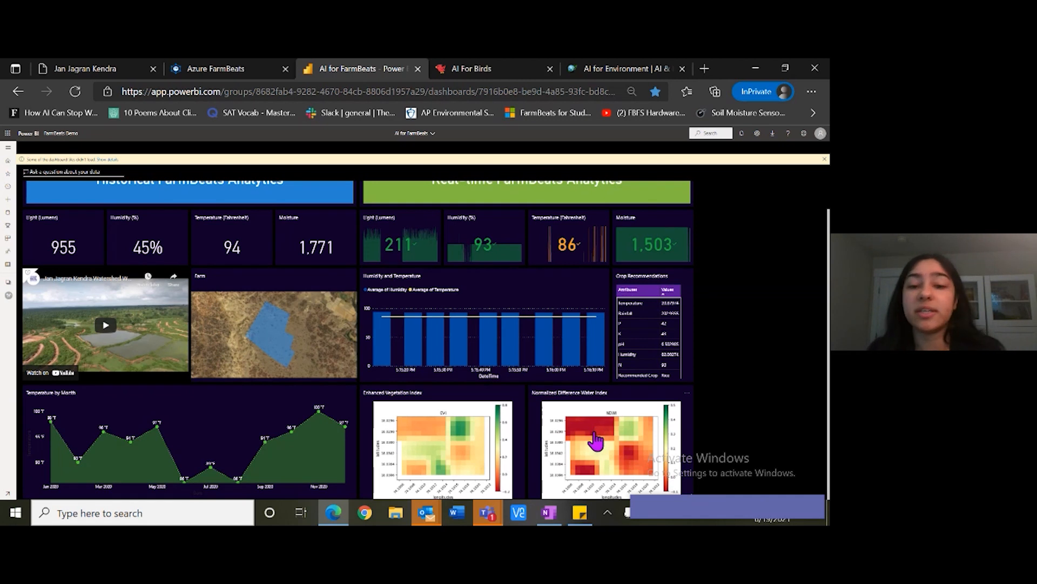
pyautogui.moveTo(642, 462)
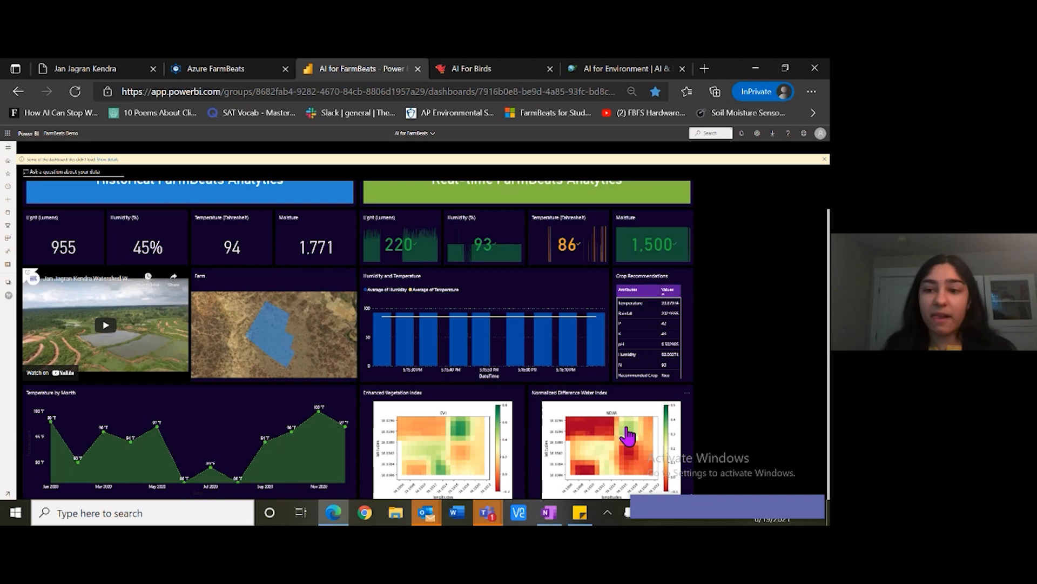
pyautogui.moveTo(690, 374)
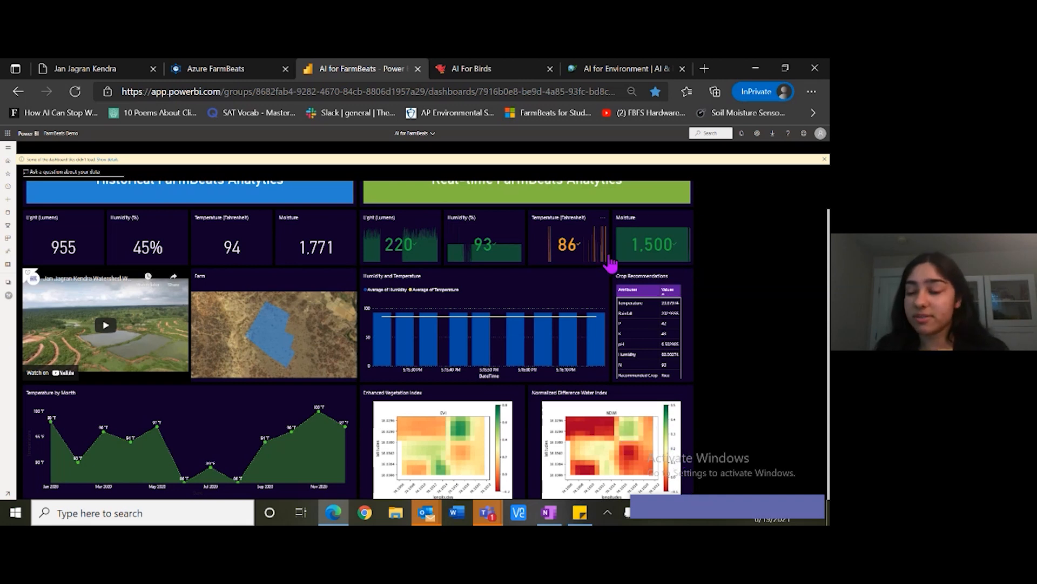
# Step: Show the updated dashboard with the Recommended Crop: Rice image tile and moisture reading 1,495
pyautogui.click(681, 68)
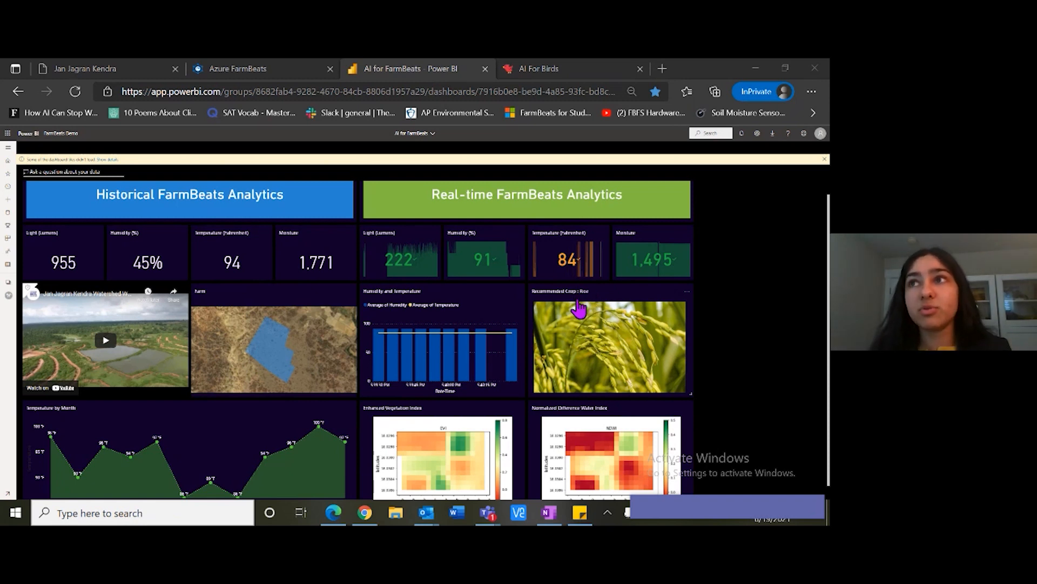
pyautogui.moveTo(643, 292)
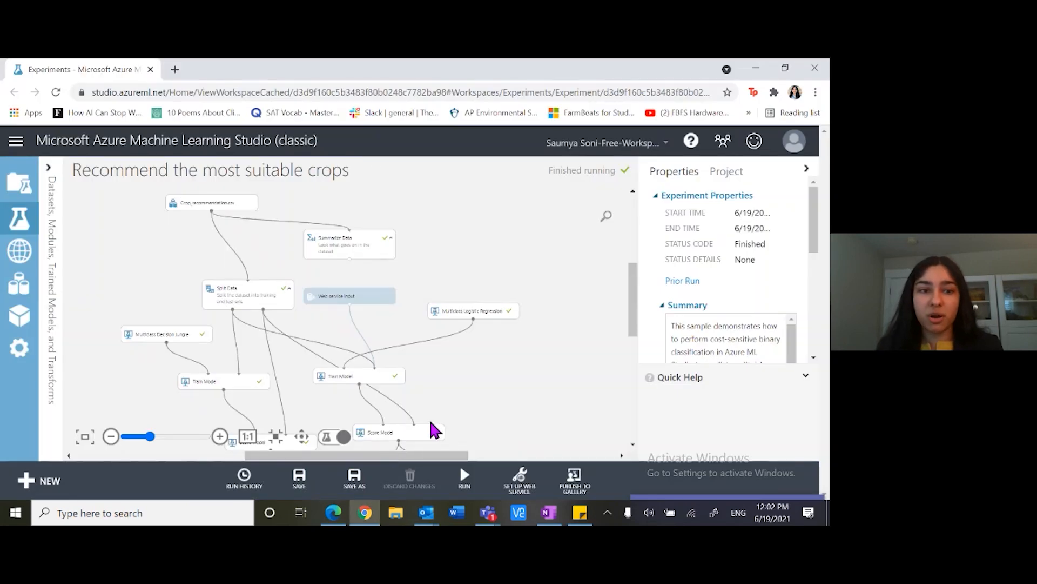
pyautogui.moveTo(98, 350)
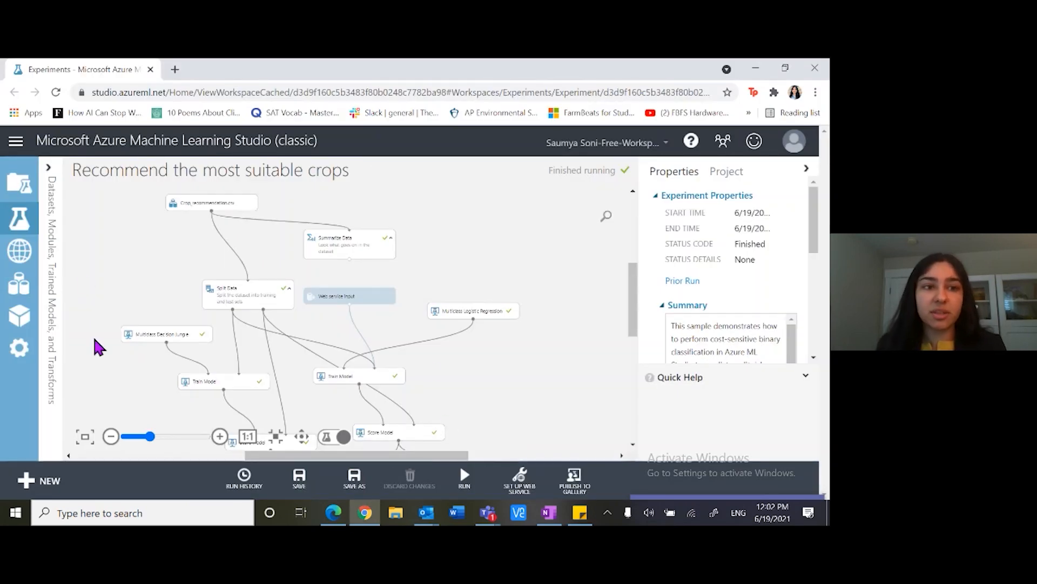
pyautogui.moveTo(215, 223)
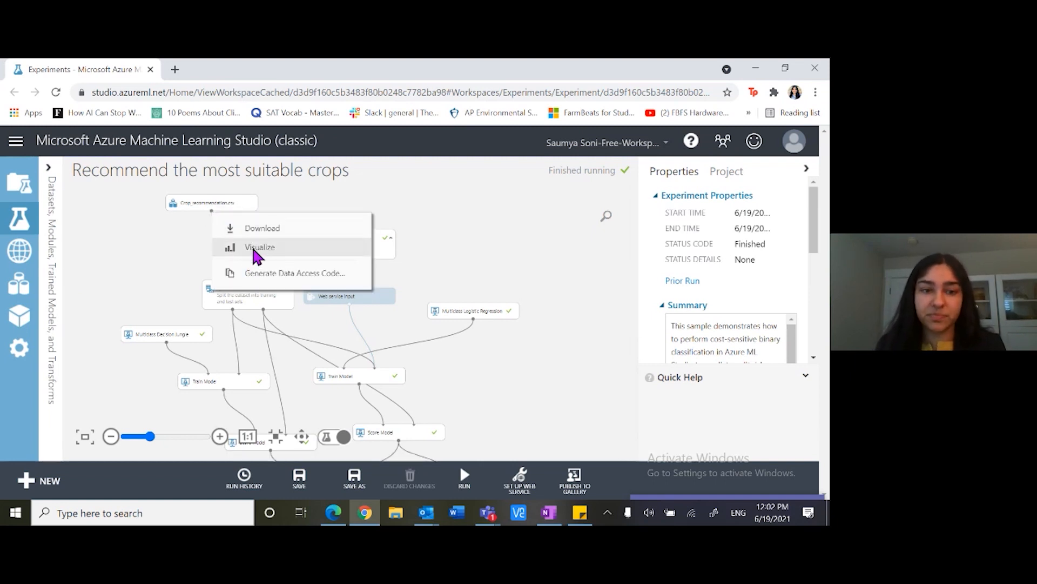
# Step: Visualize the Crop_recommendation.csv output, 2,200 rows by 8 columns including rainfall and rice label
pyautogui.click(260, 246)
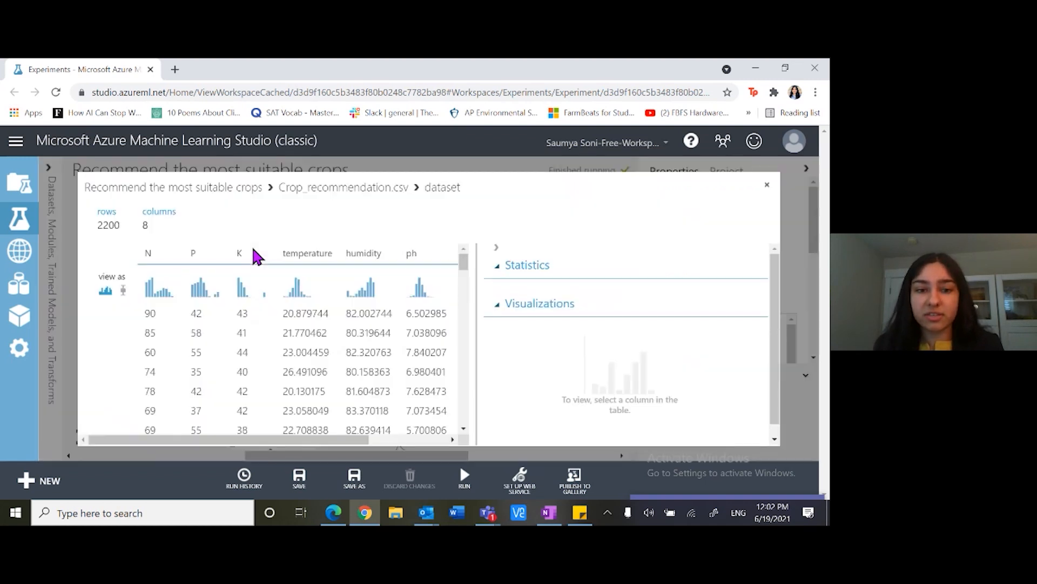
pyautogui.moveTo(190, 358)
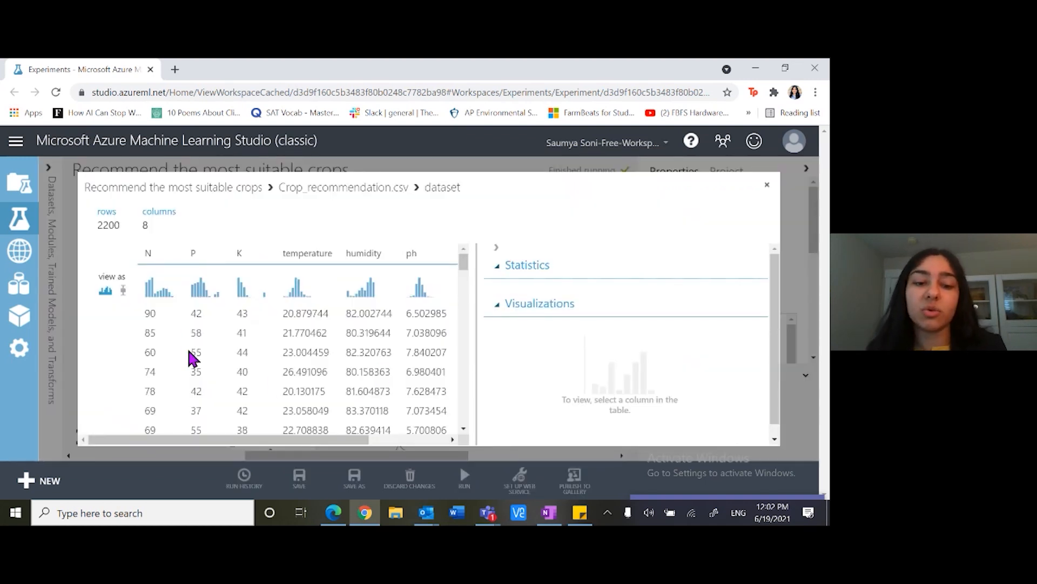
pyautogui.moveTo(277, 432)
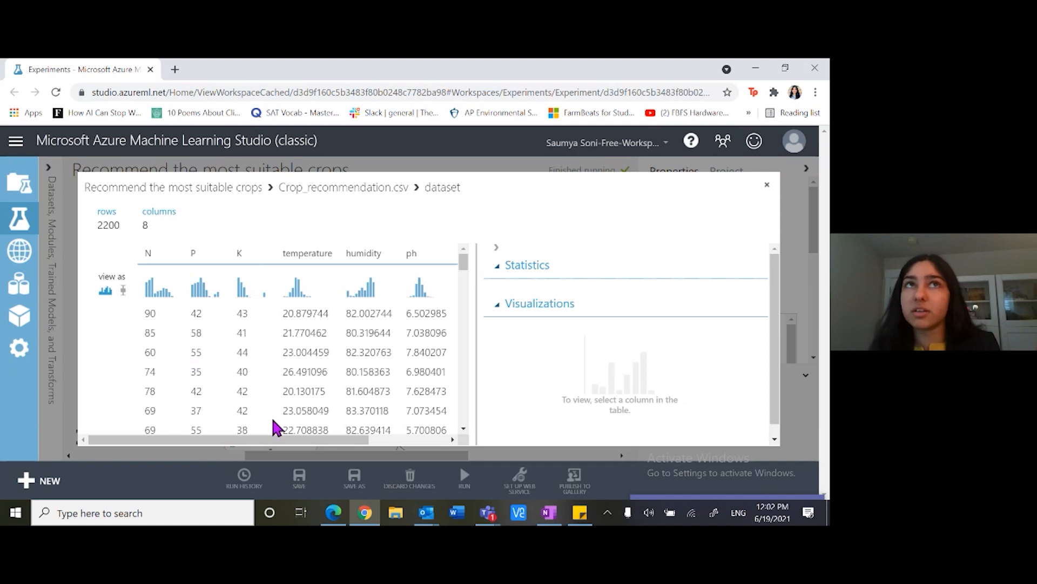
pyautogui.moveTo(314, 455)
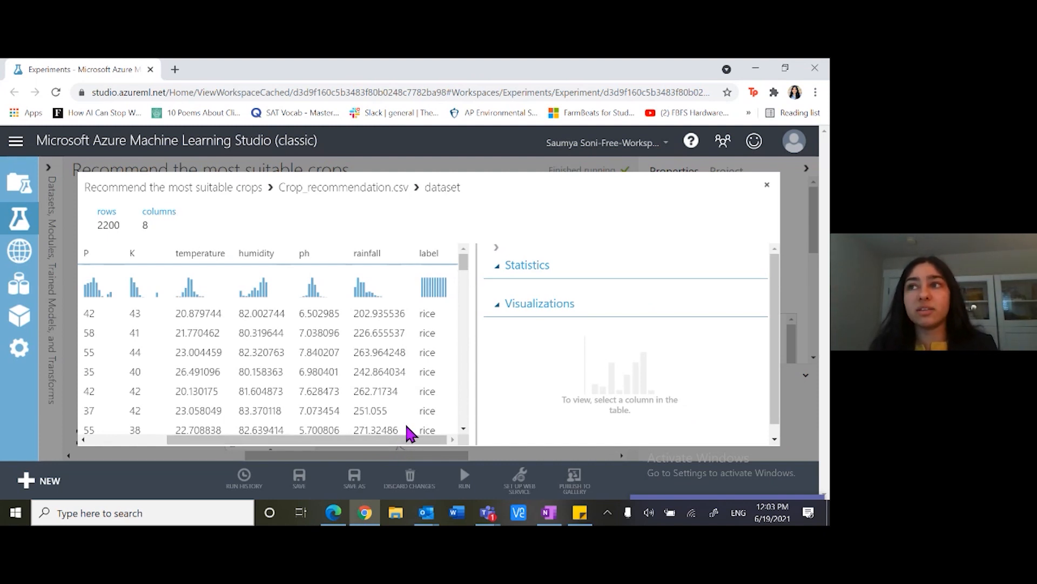
pyautogui.moveTo(430, 309)
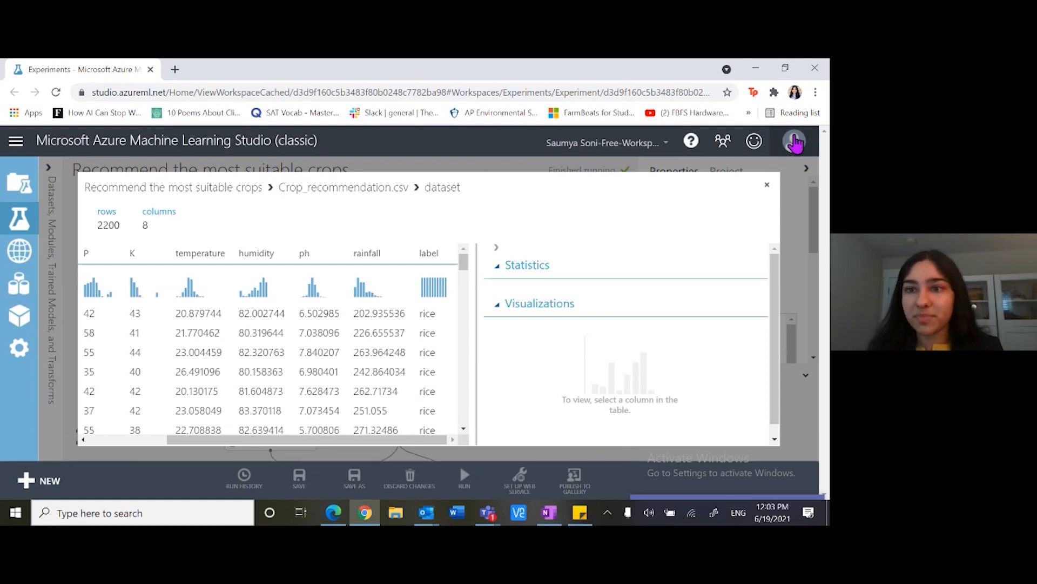
pyautogui.moveTo(756, 85)
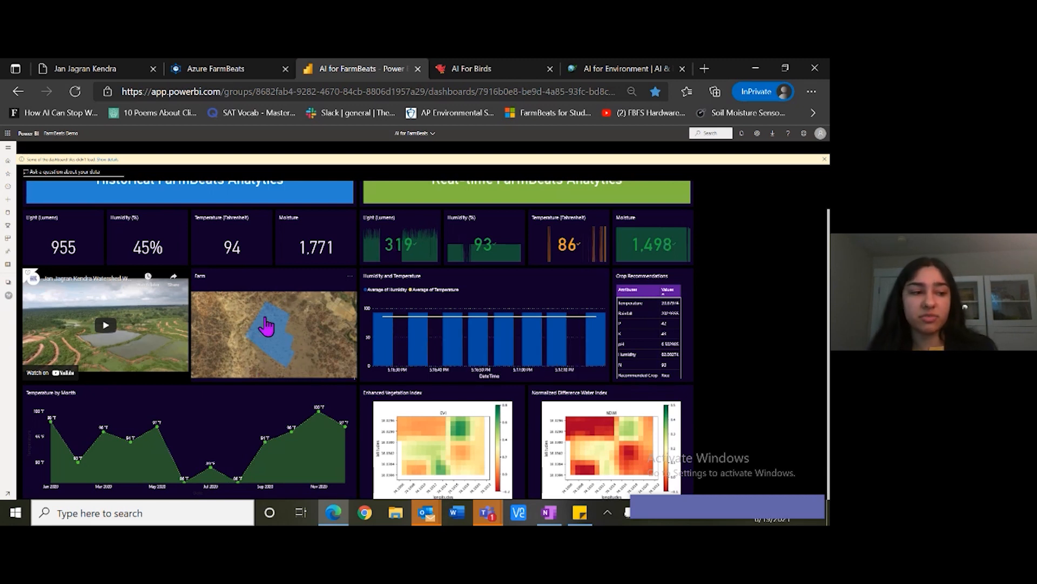
pyautogui.moveTo(736, 351)
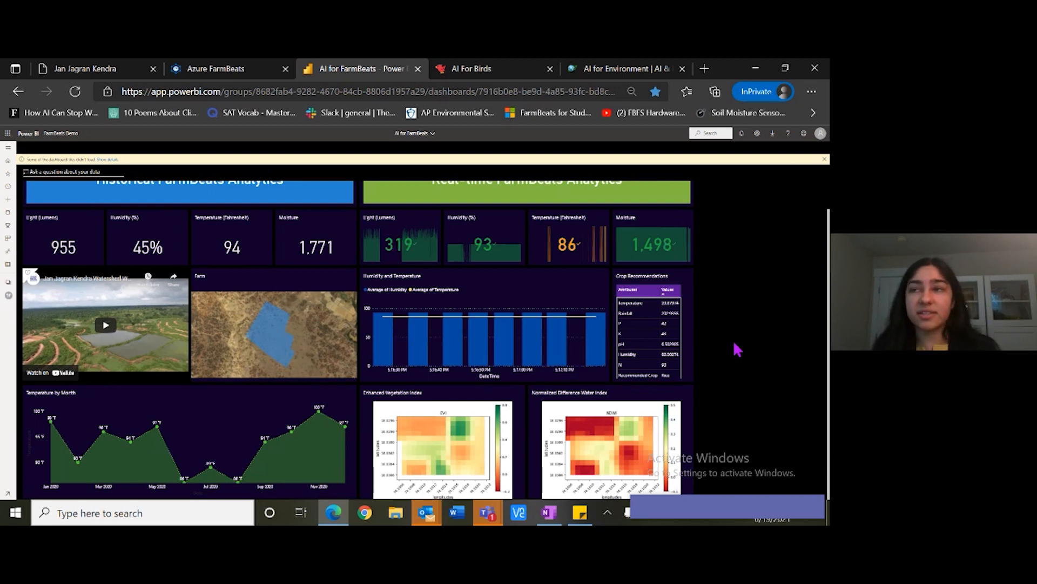
pyautogui.moveTo(748, 354)
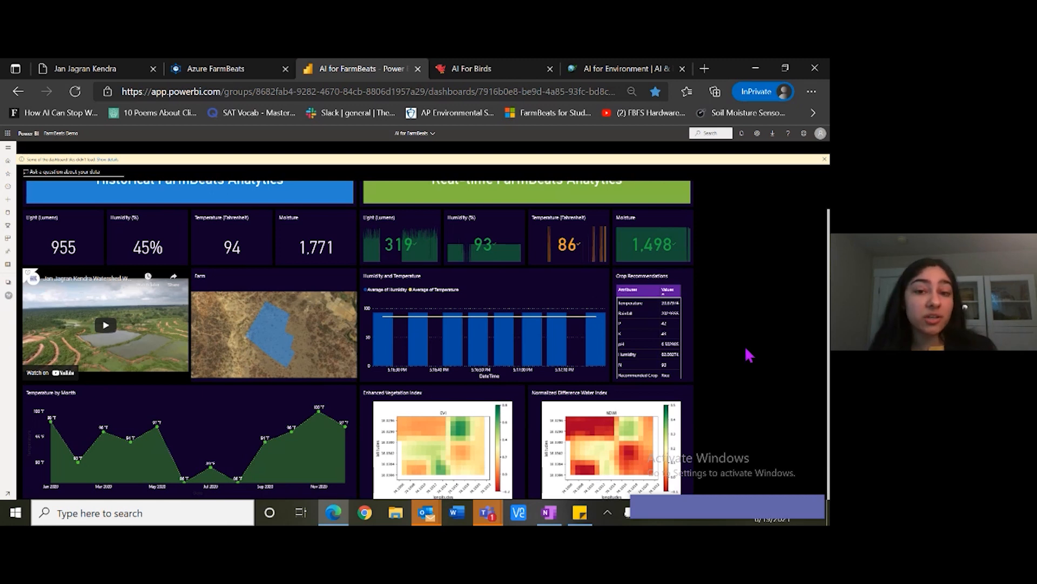